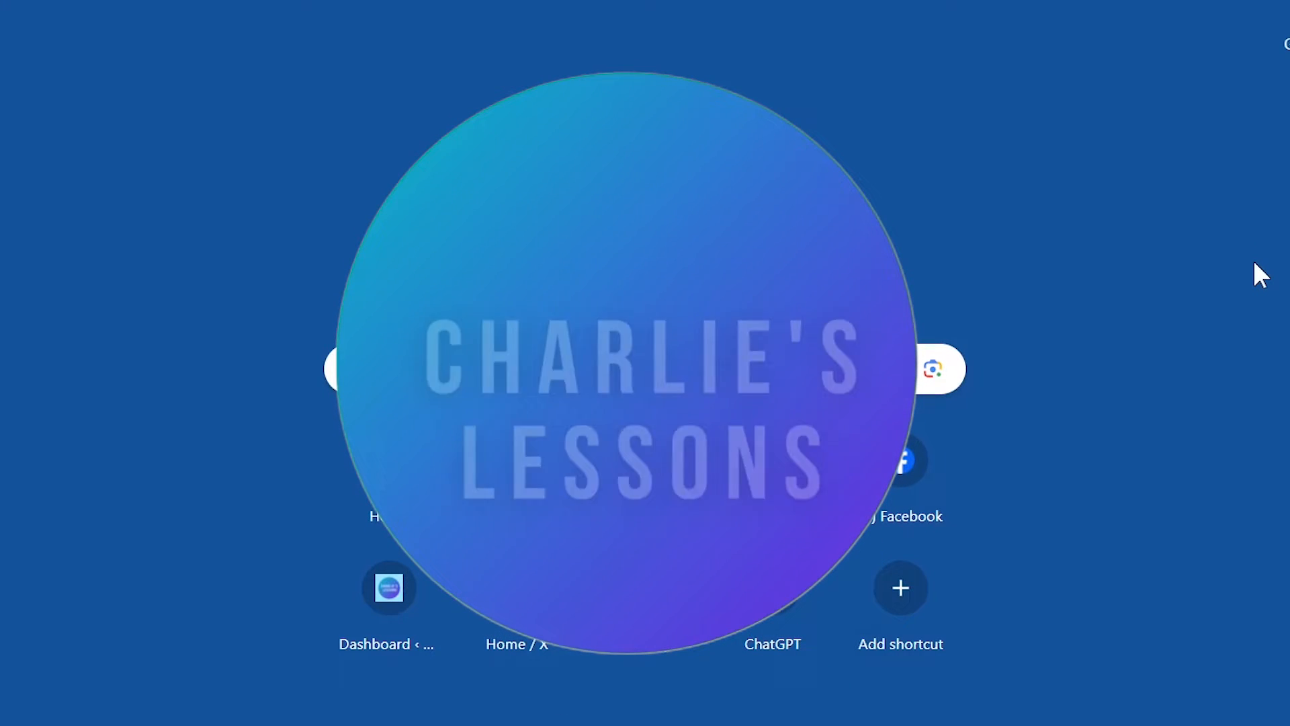
# Step: Launch Classroom from the Google apps grid, landing on the co-teach invitation page
pyautogui.click(1076, 164)
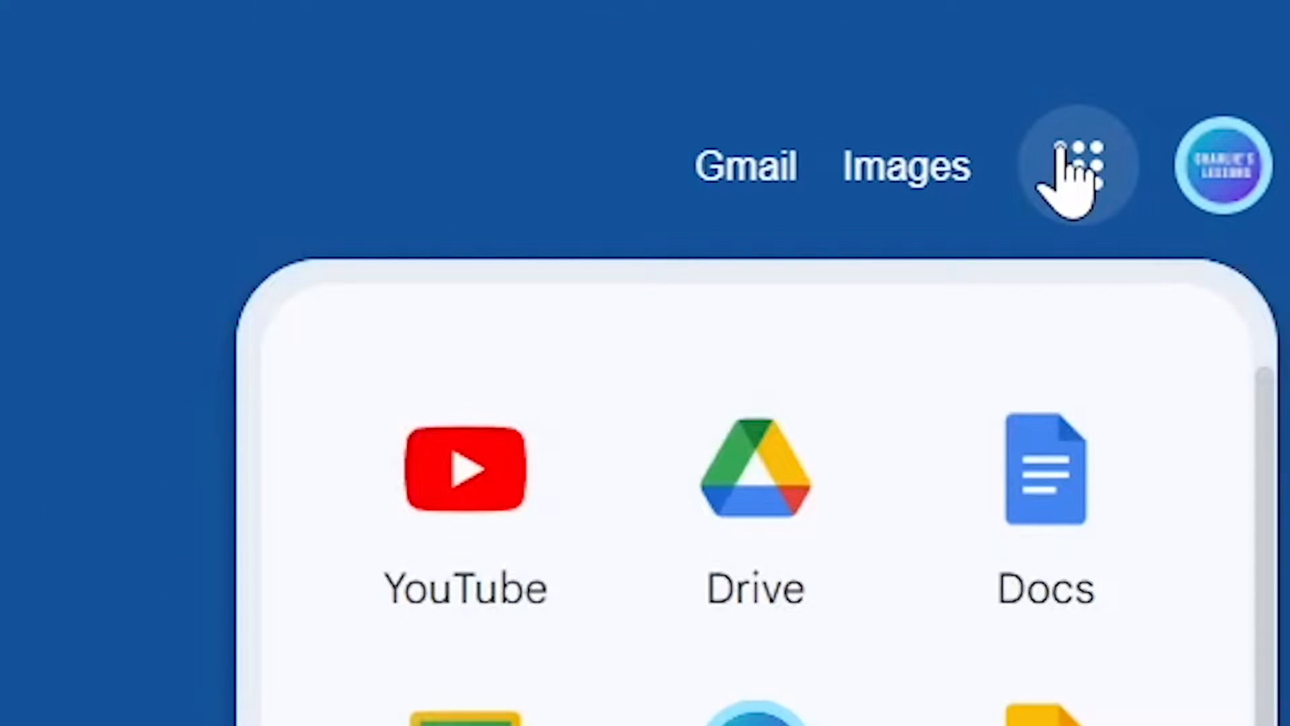
pyautogui.scroll(-3)
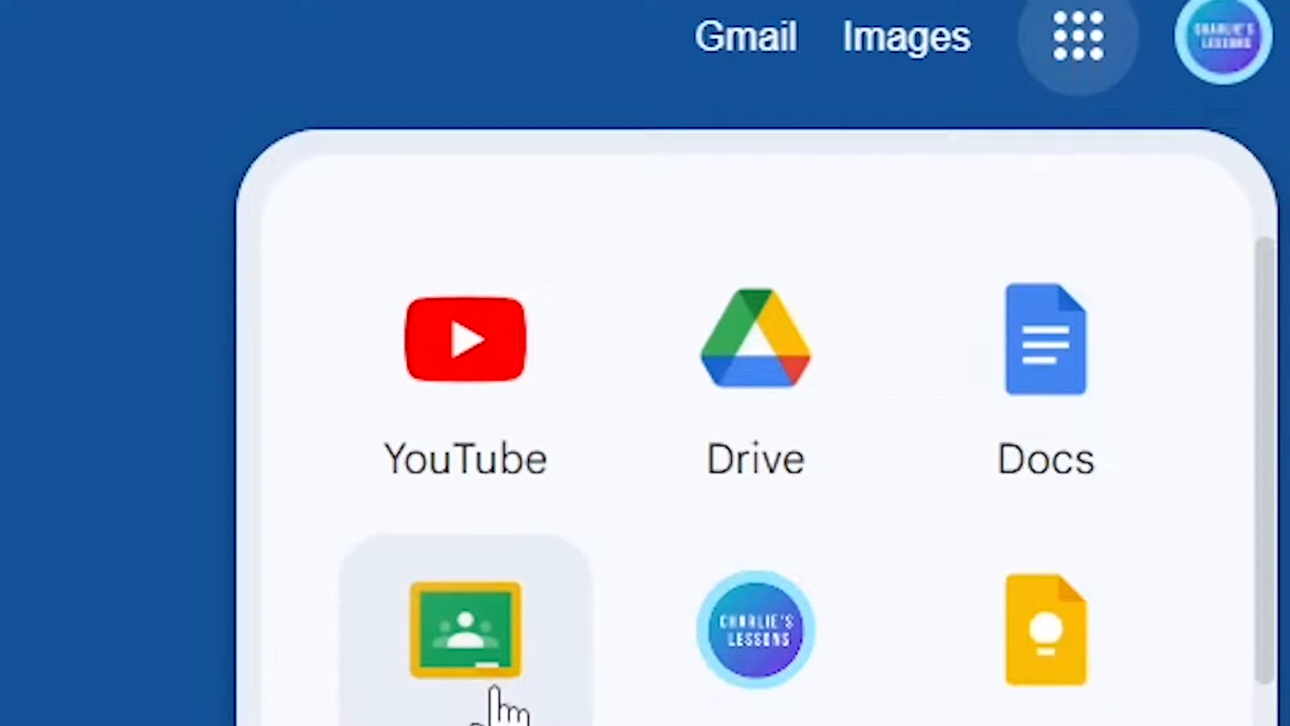
pyautogui.click(463, 627)
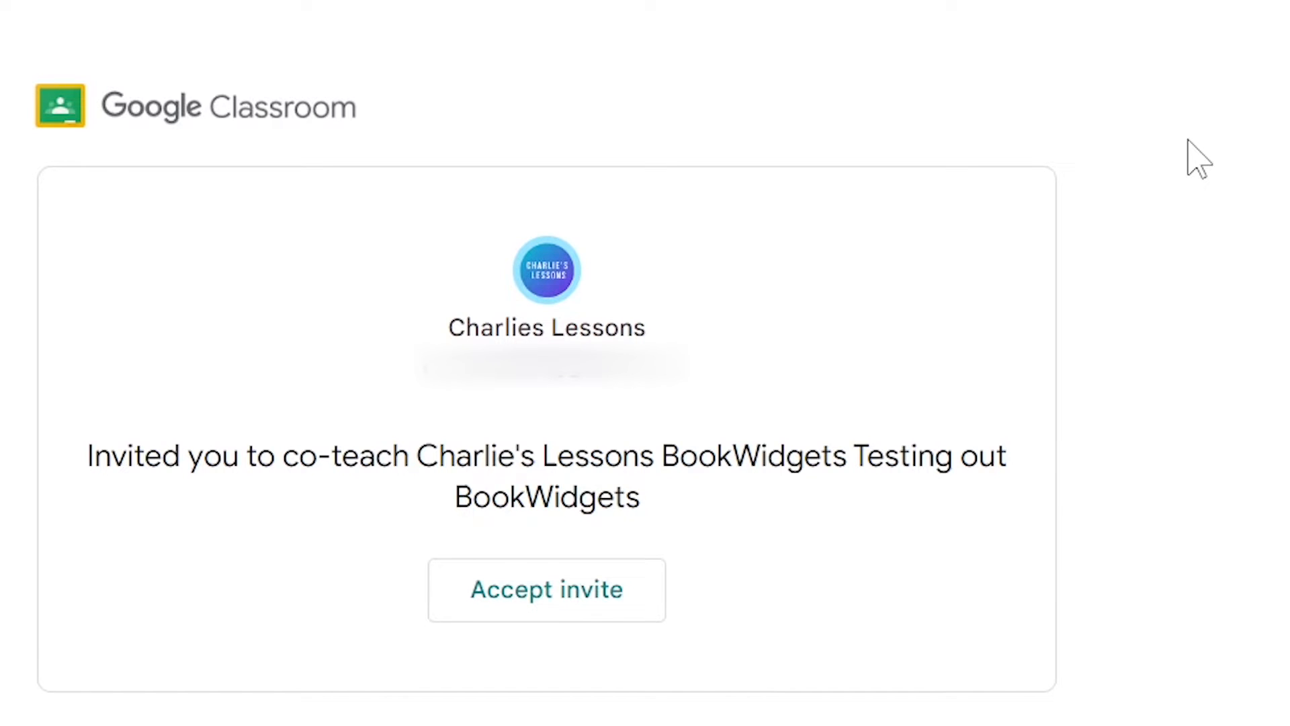
pyautogui.moveTo(1215, 401)
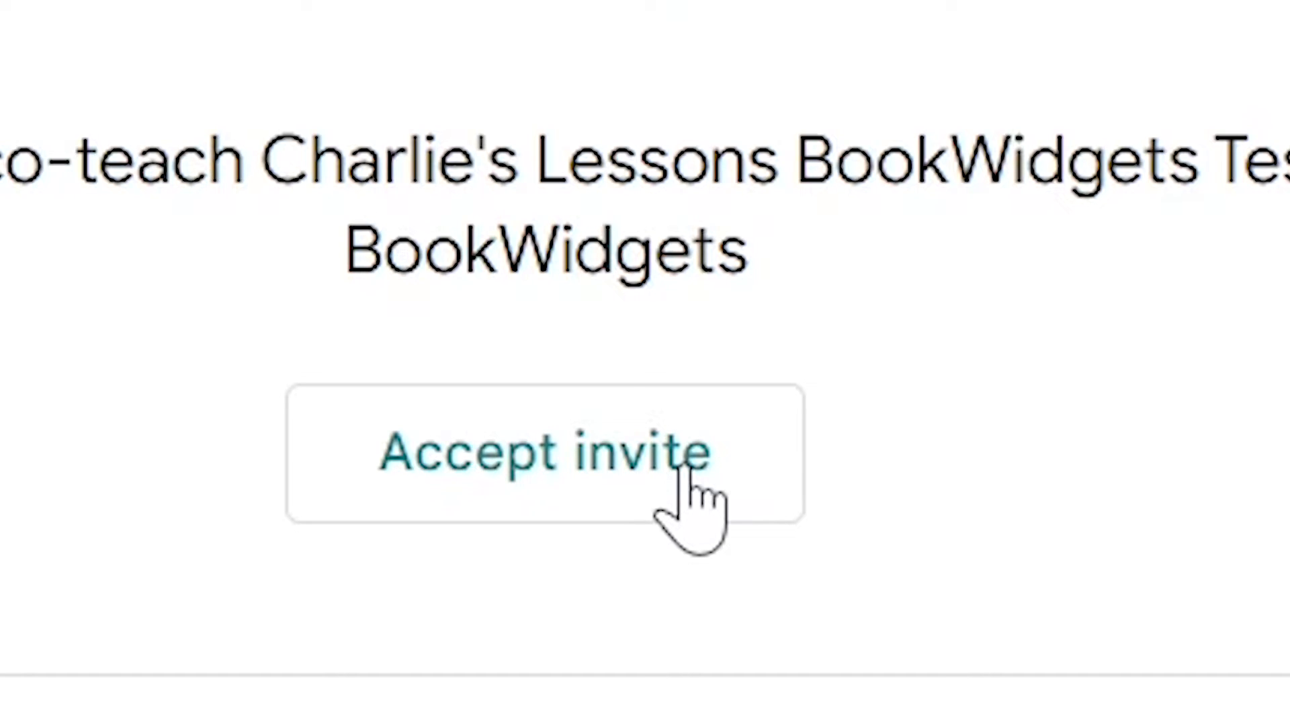
# Step: Accept the co-teach invite and confirm ACCEPT in the Co-teach class? dialog
pyautogui.click(543, 453)
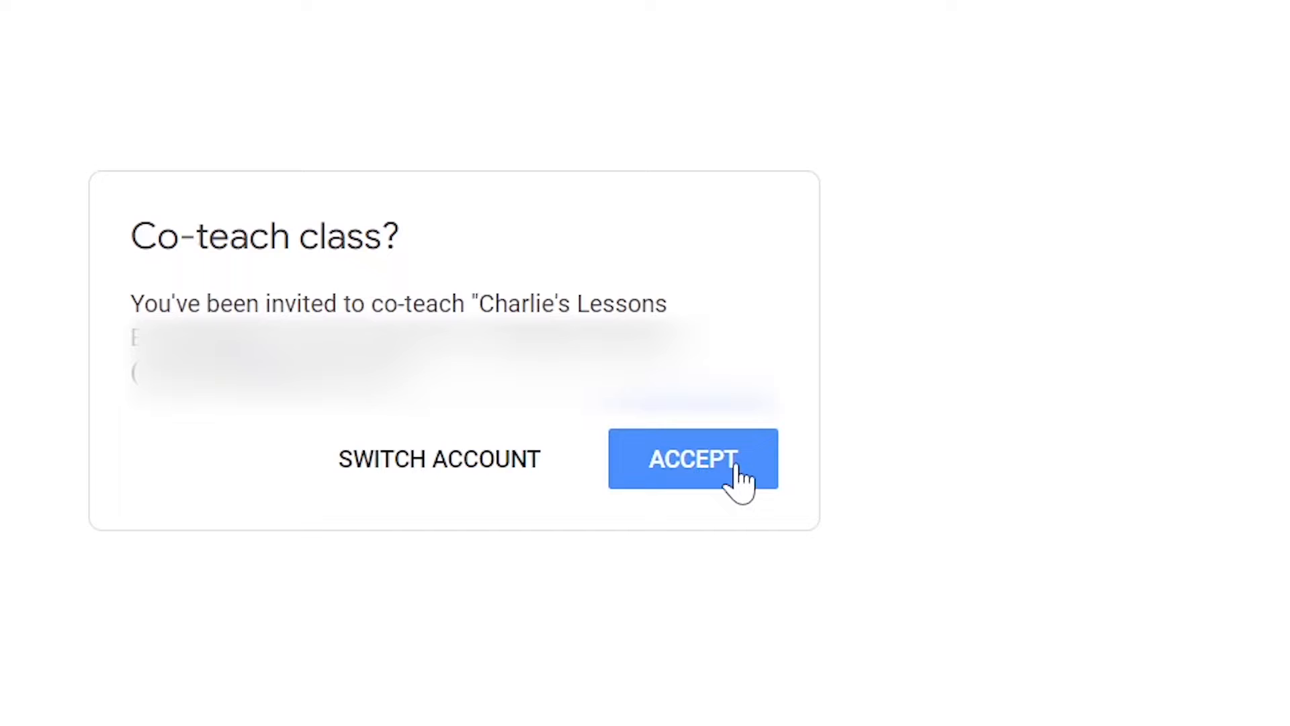
pyautogui.click(692, 459)
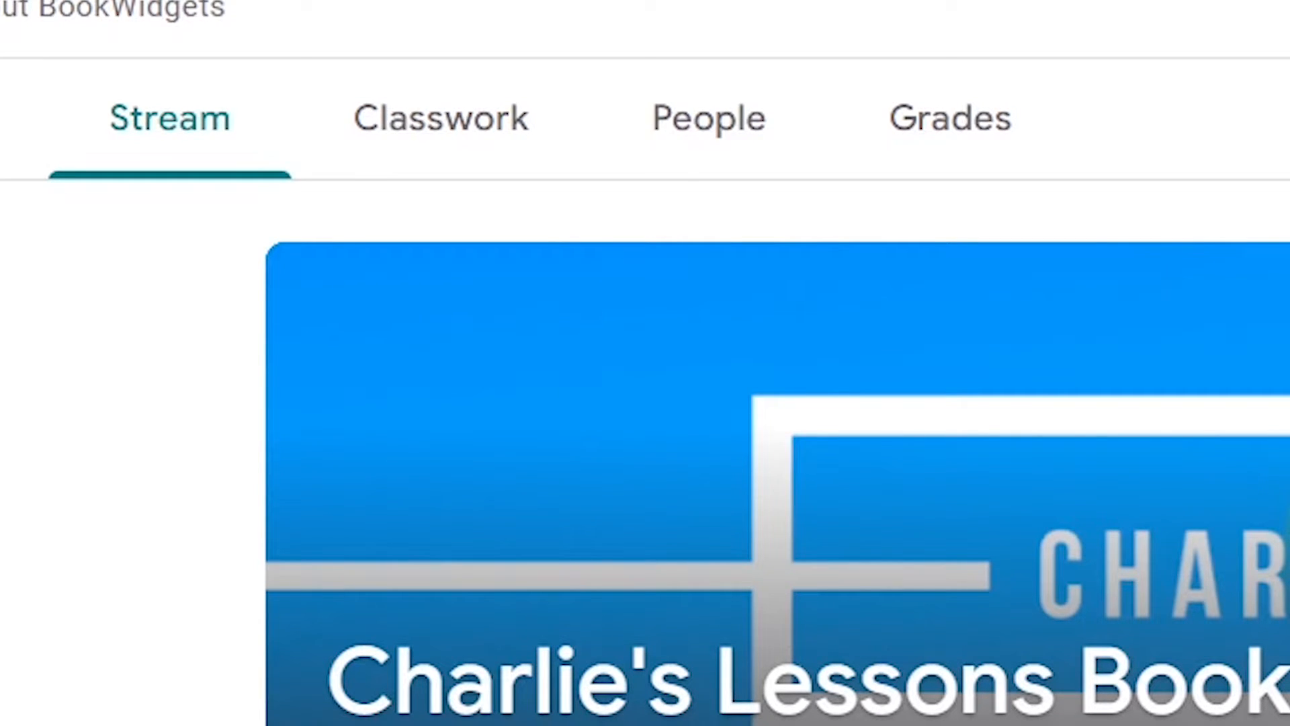
# Step: Show the People roster listing Charlies Lessons among the class Teachers
pyautogui.click(708, 119)
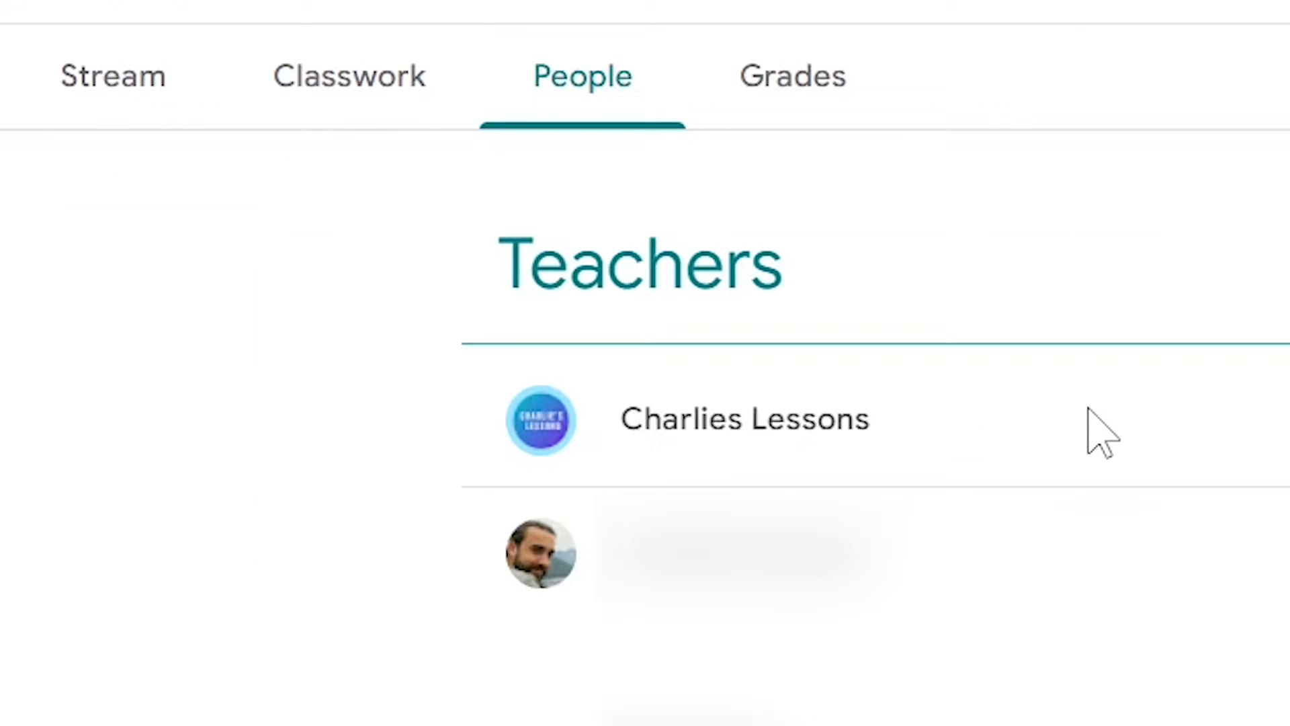
pyautogui.moveTo(1061, 444)
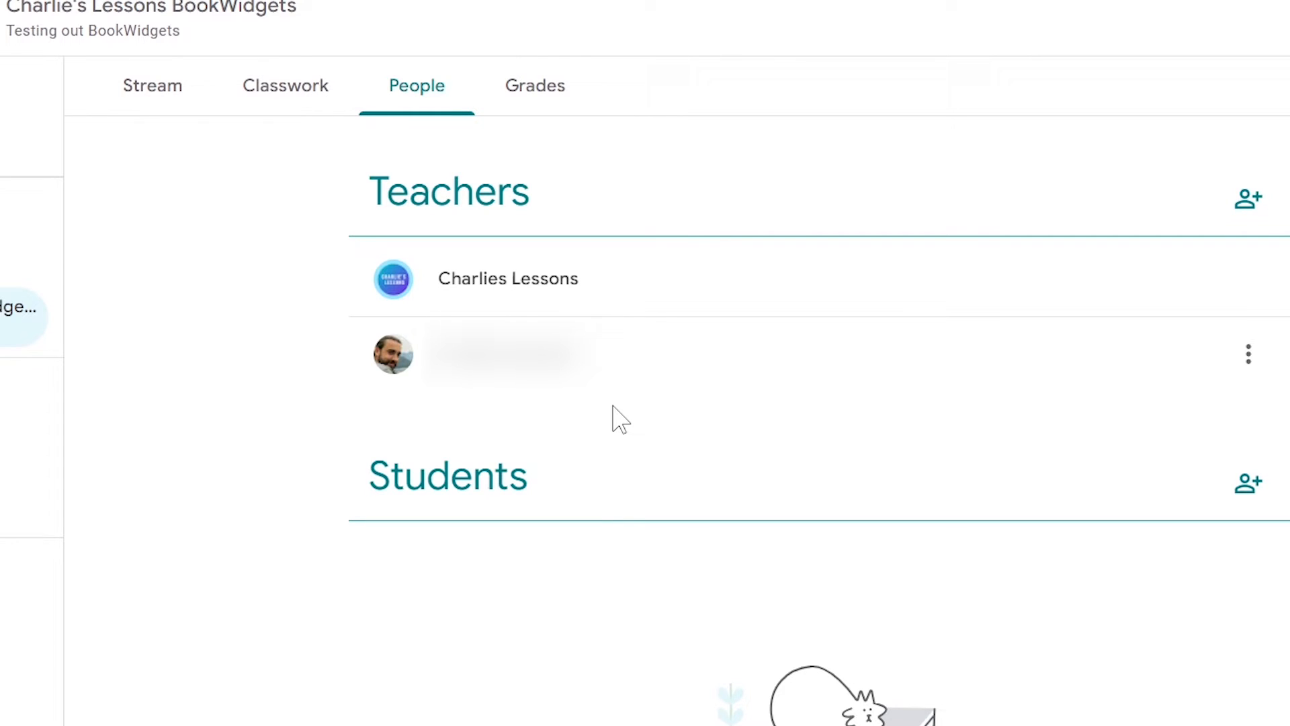
pyautogui.moveTo(632, 446)
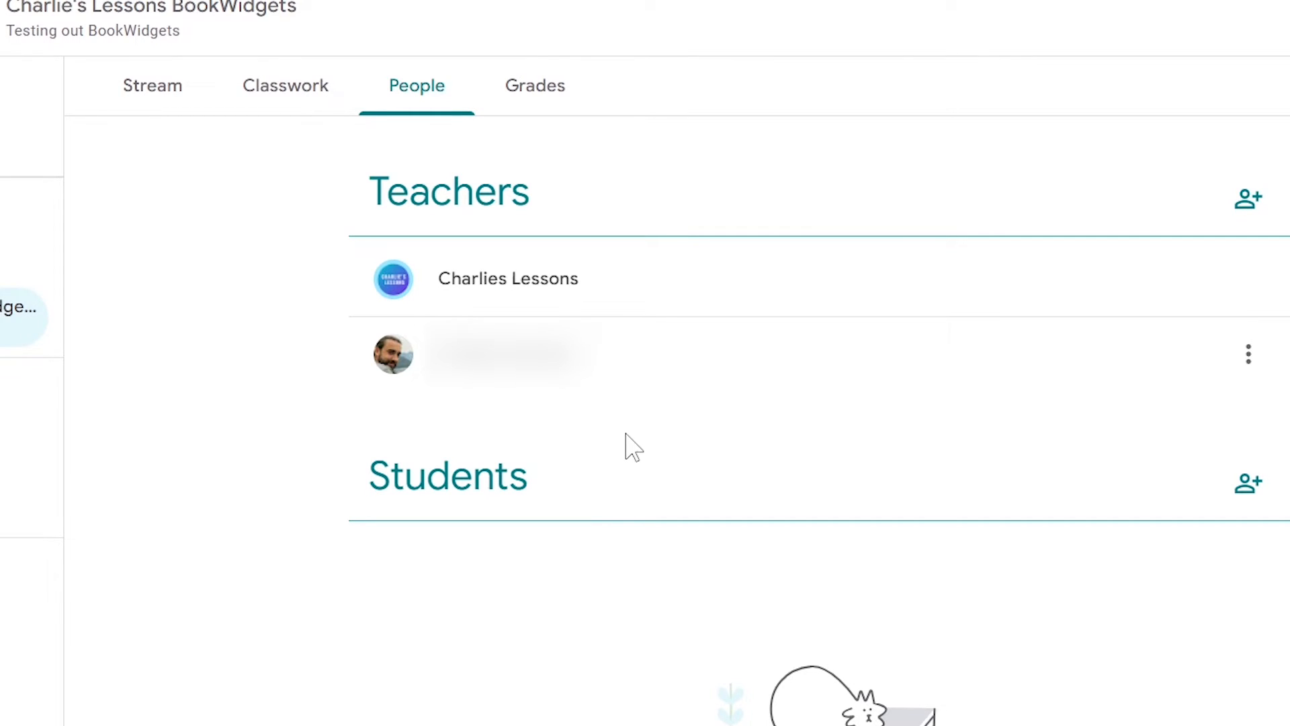